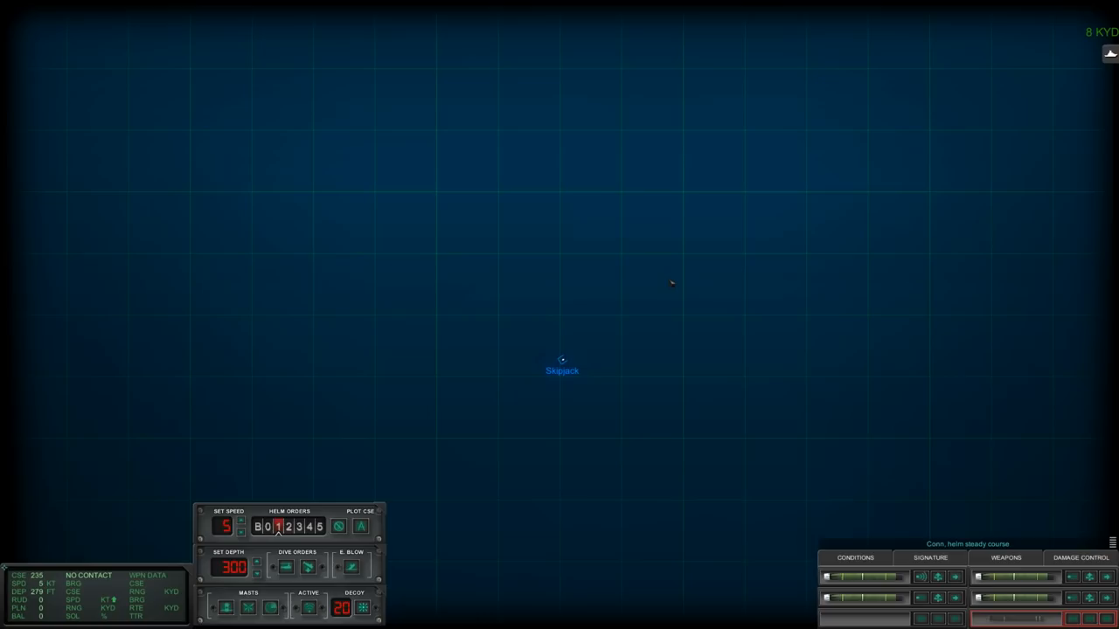
# - Plot Skipjack's new course northwest, adjusting the heading to about 298
pyautogui.click(426, 217)
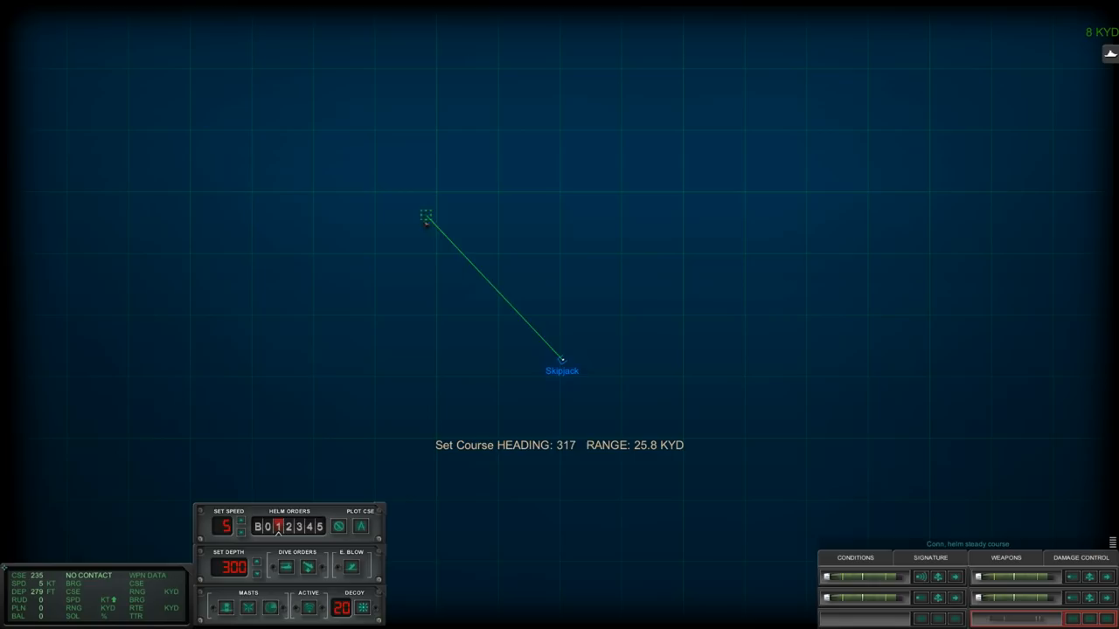
pyautogui.moveTo(426, 216); pyautogui.dragTo(400, 274)
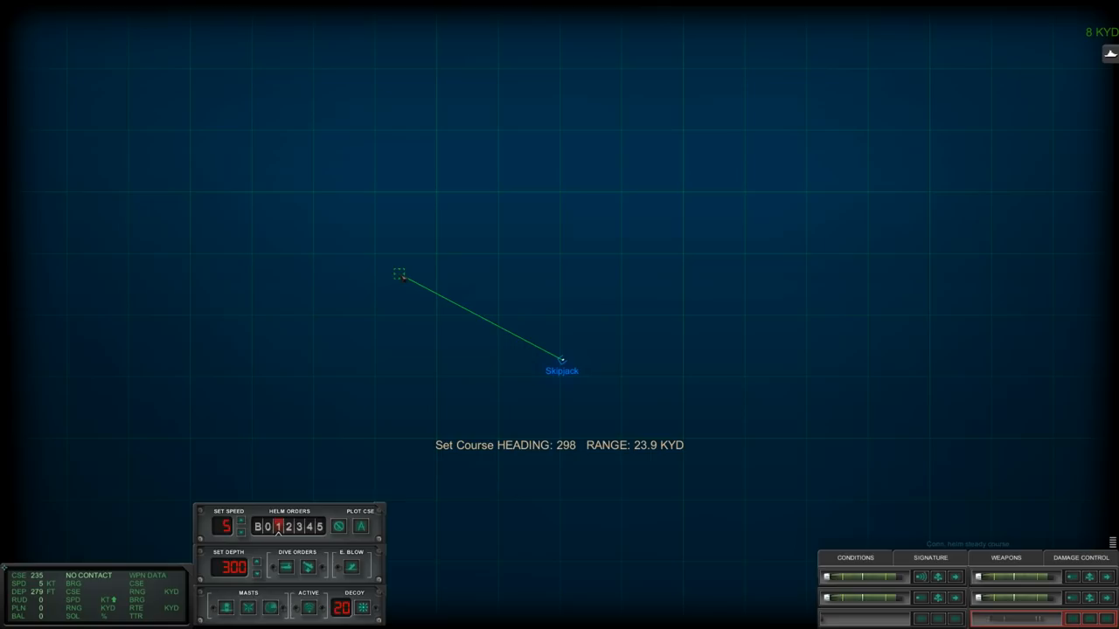
pyautogui.moveTo(400, 273); pyautogui.dragTo(404, 257)
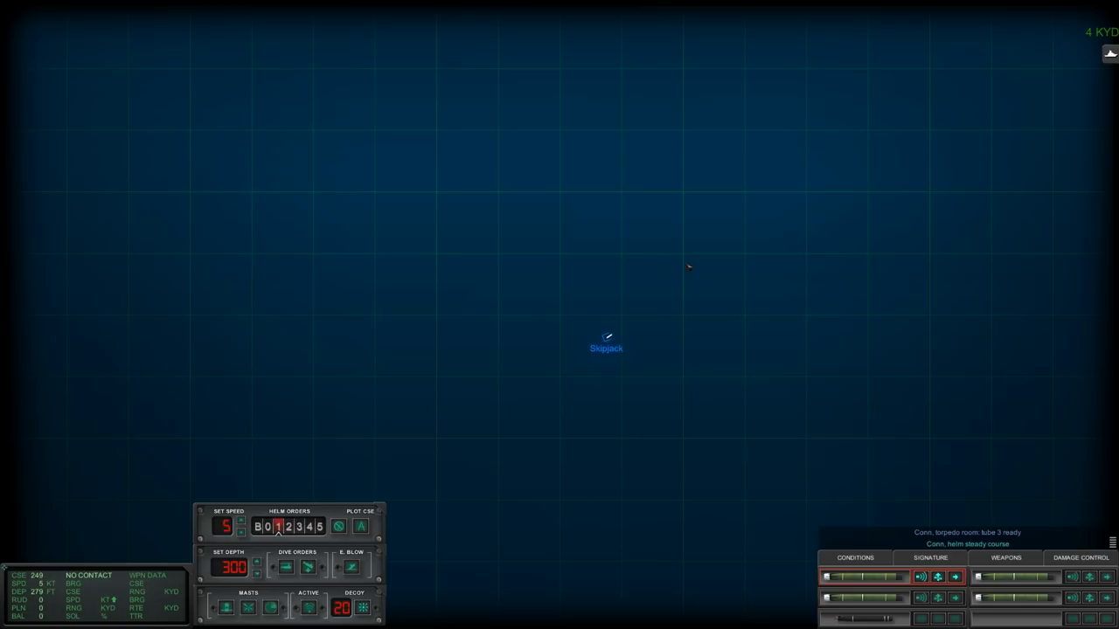
pyautogui.moveTo(526, 336)
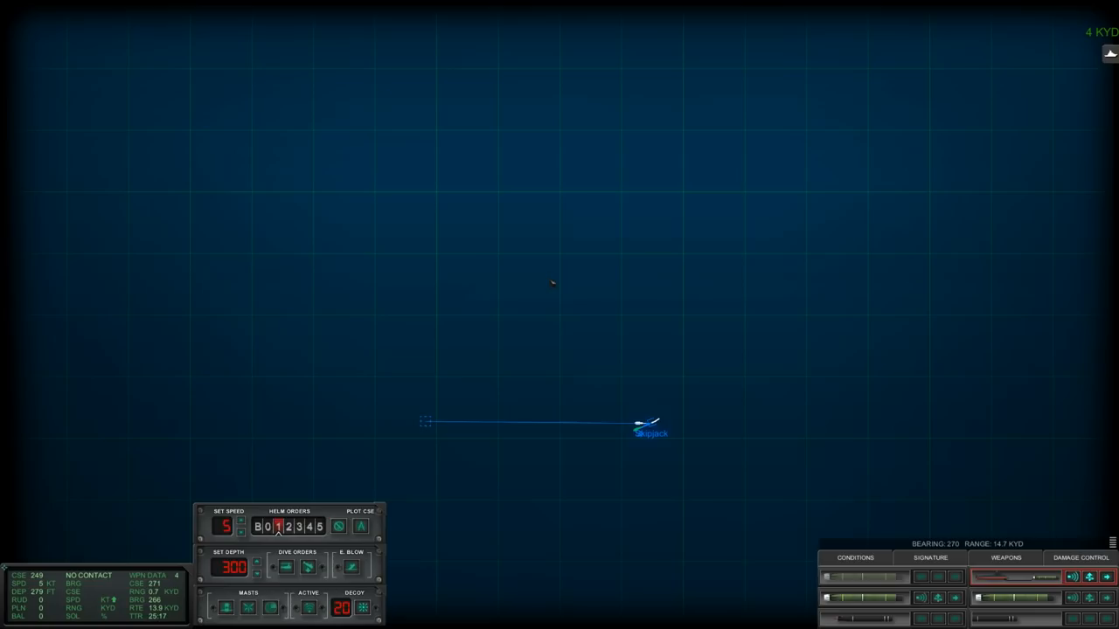
pyautogui.moveTo(552, 257)
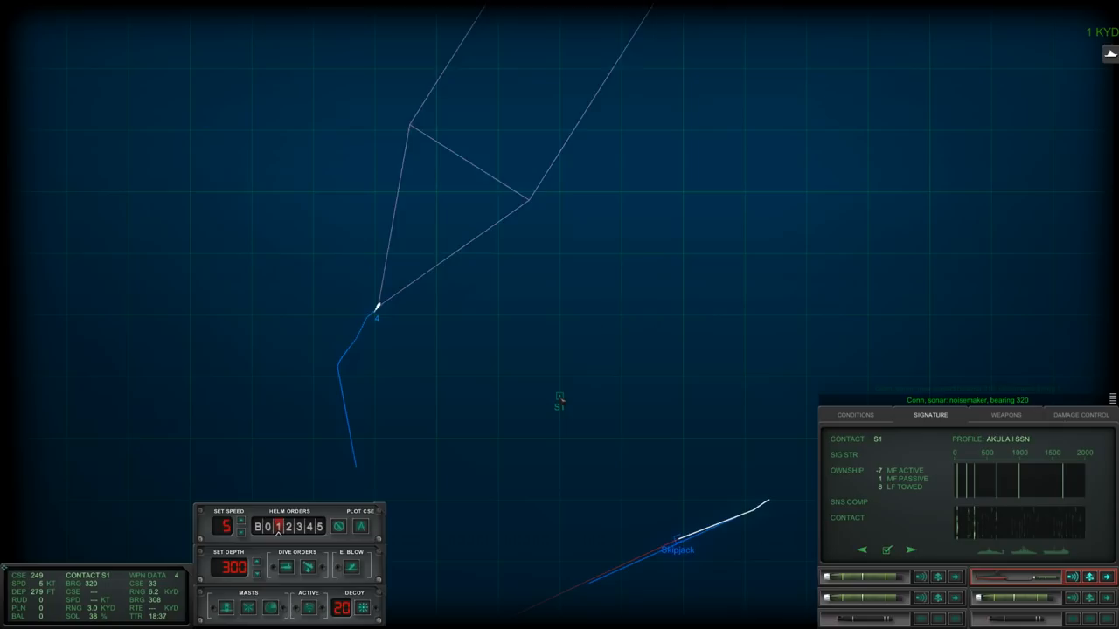
# - Switch to the external underwater view of Skipjack
pyautogui.click(854, 414)
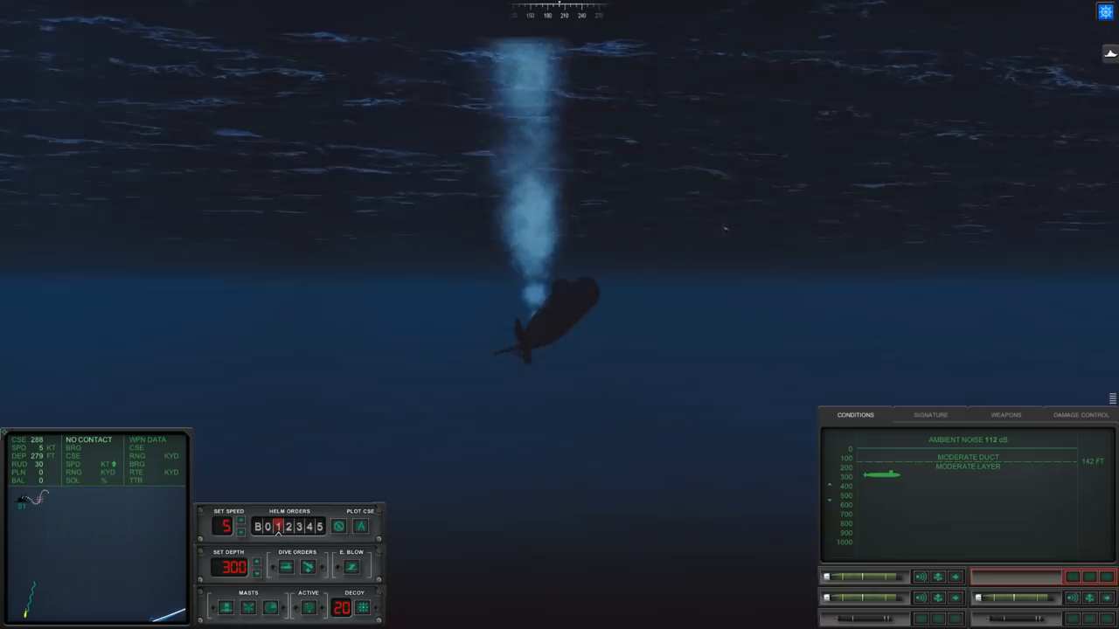
# - Switch to the 3D view to watch S1 sink beneath the bubbles
pyautogui.click(930, 414)
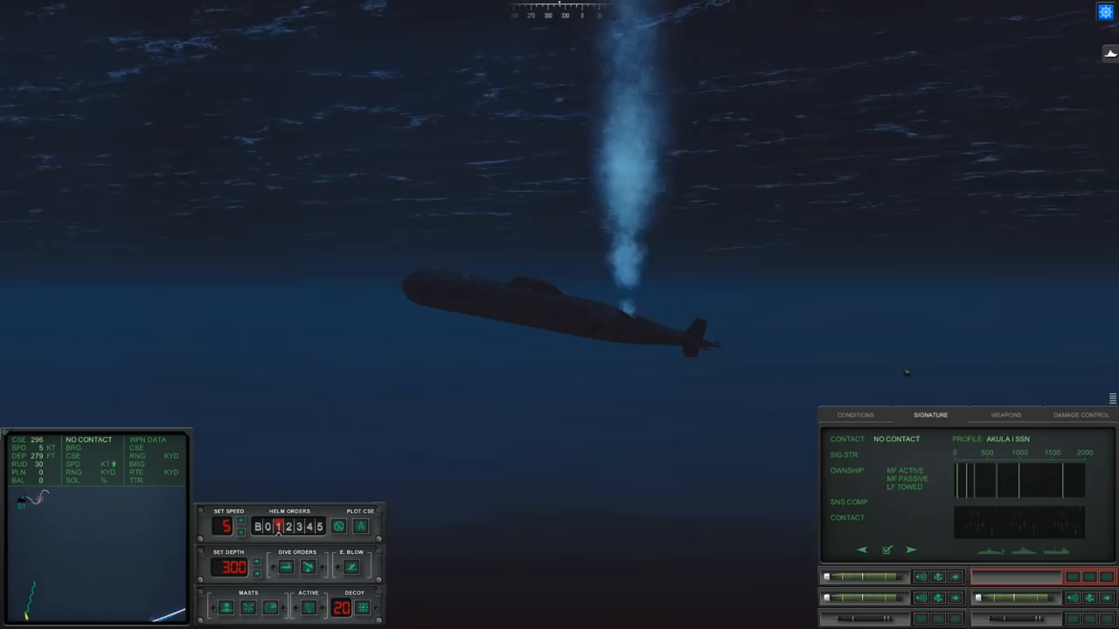